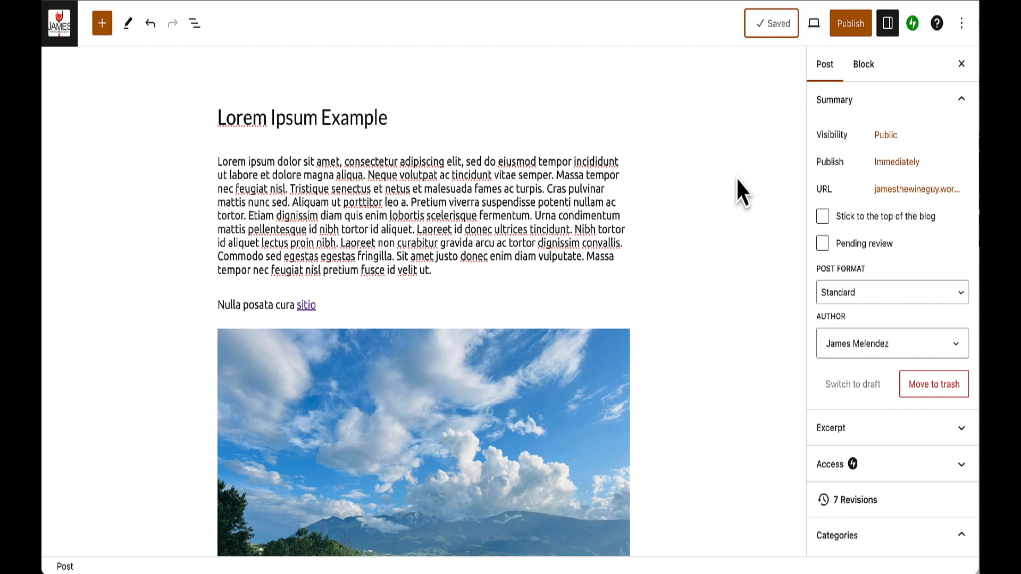
- Set the cloudy mountain landscape photo from the Media Library as the featured image
{"action": "scroll", "scroll_direction": "down", "scroll_amount": 3}
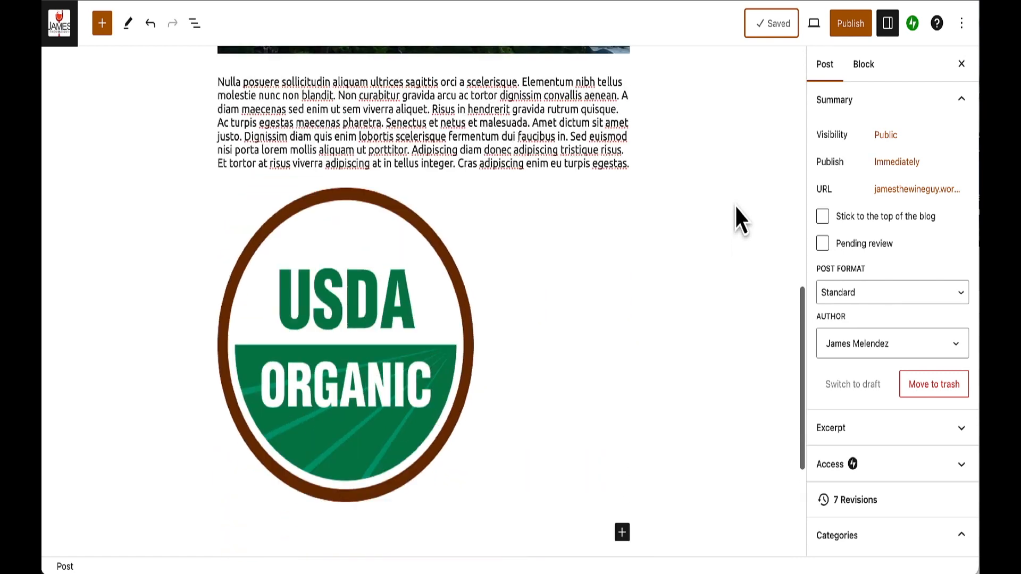
{"action": "scroll", "scroll_direction": "up", "scroll_amount": 3}
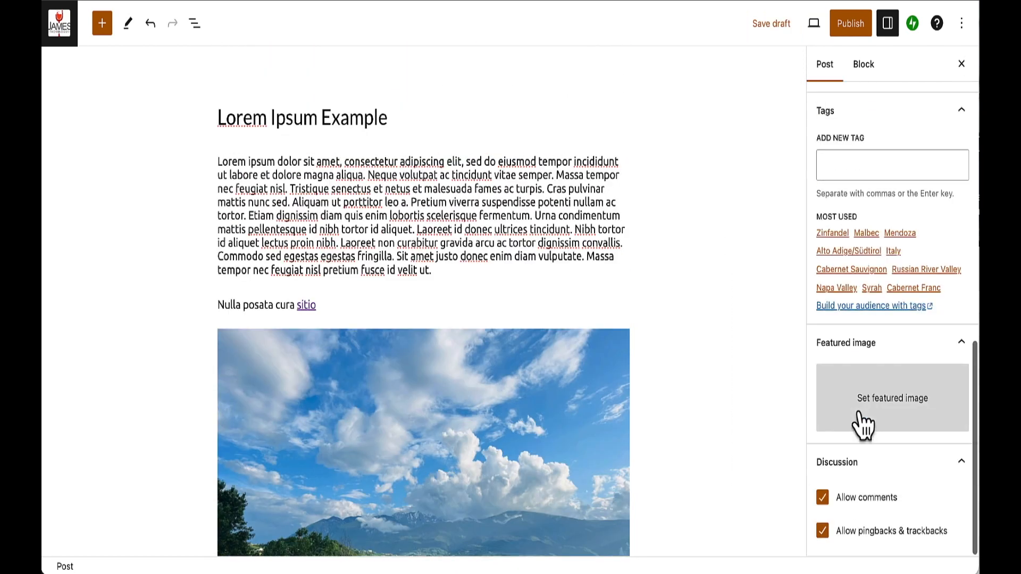
{"action": "left_click", "coordinate": [891, 398]}
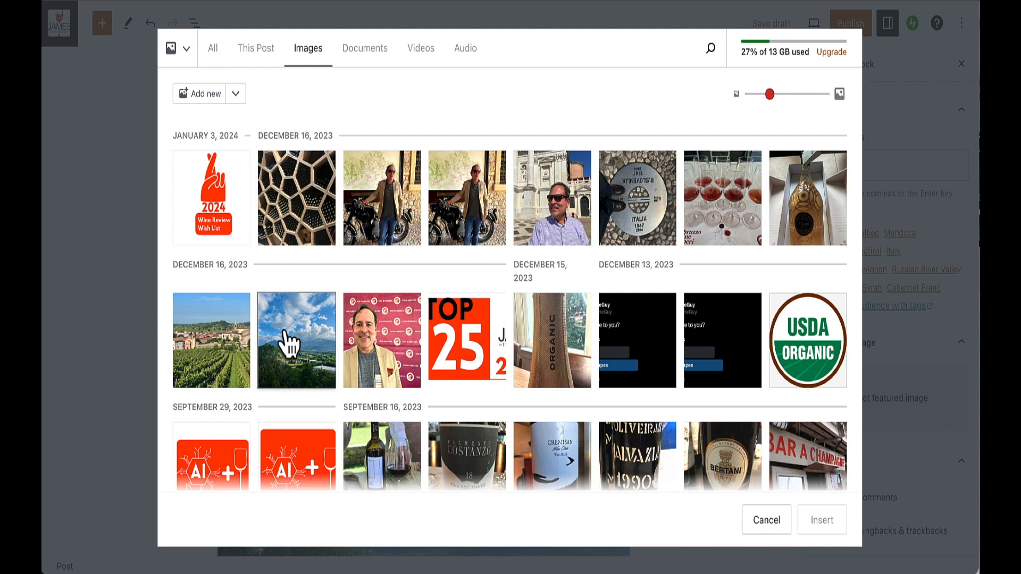
{"action": "left_click", "coordinate": [297, 340]}
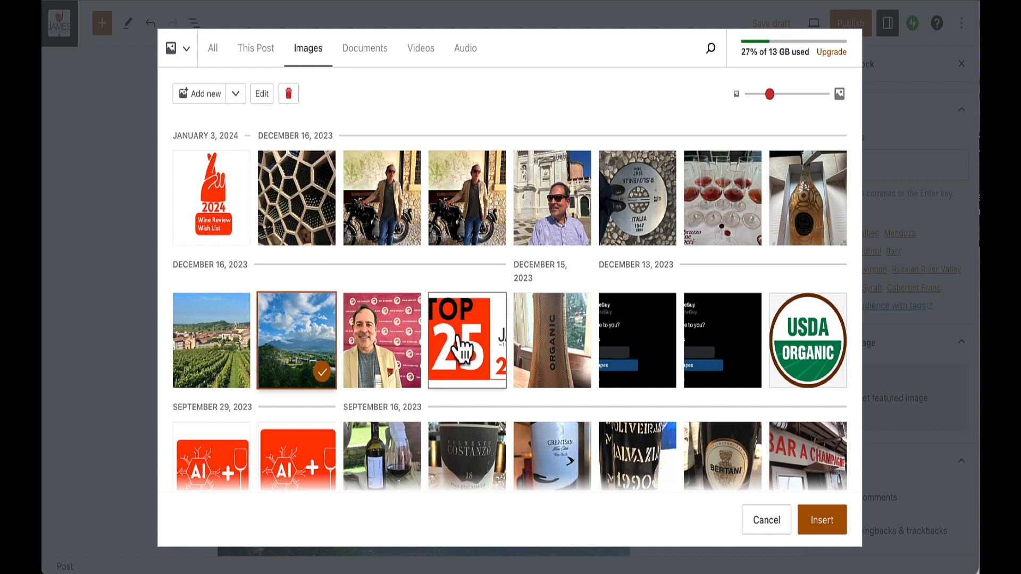
{"action": "left_click", "coordinate": [820, 520]}
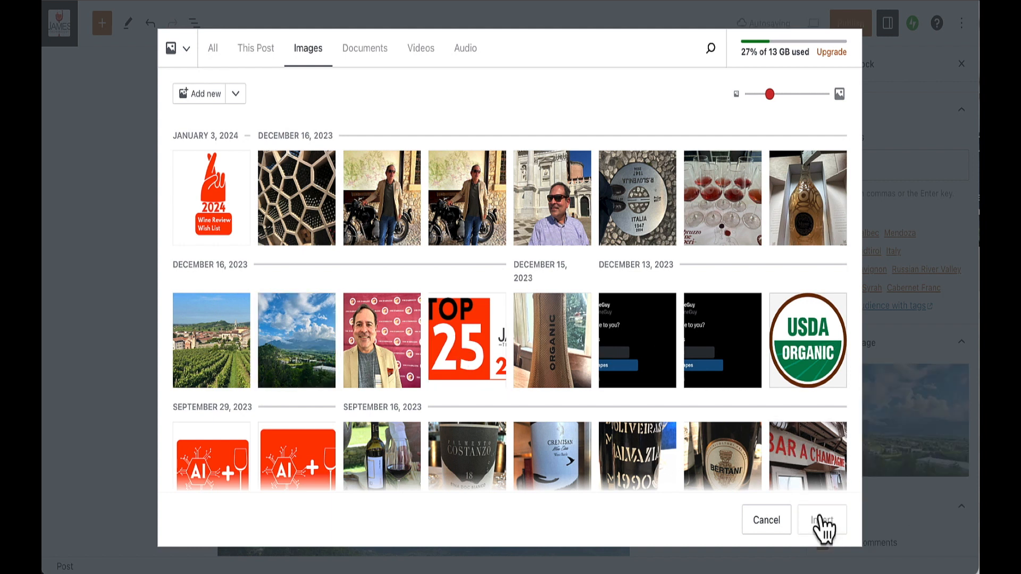
{"action": "left_click", "coordinate": [821, 520]}
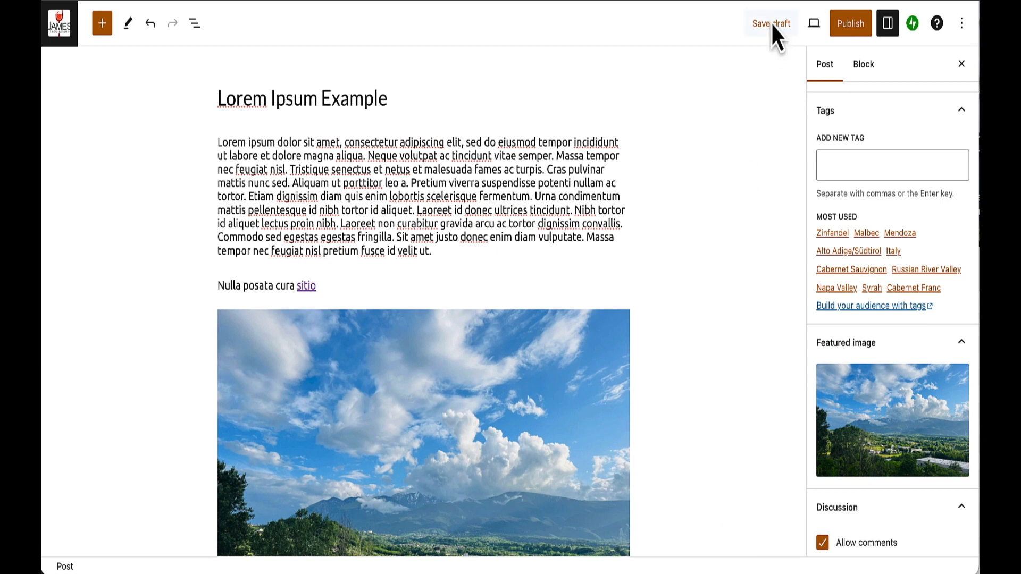
- Save the draft, publish 'Lorem Ipsum Example', and view the live post on the site
{"action": "left_click", "coordinate": [770, 23]}
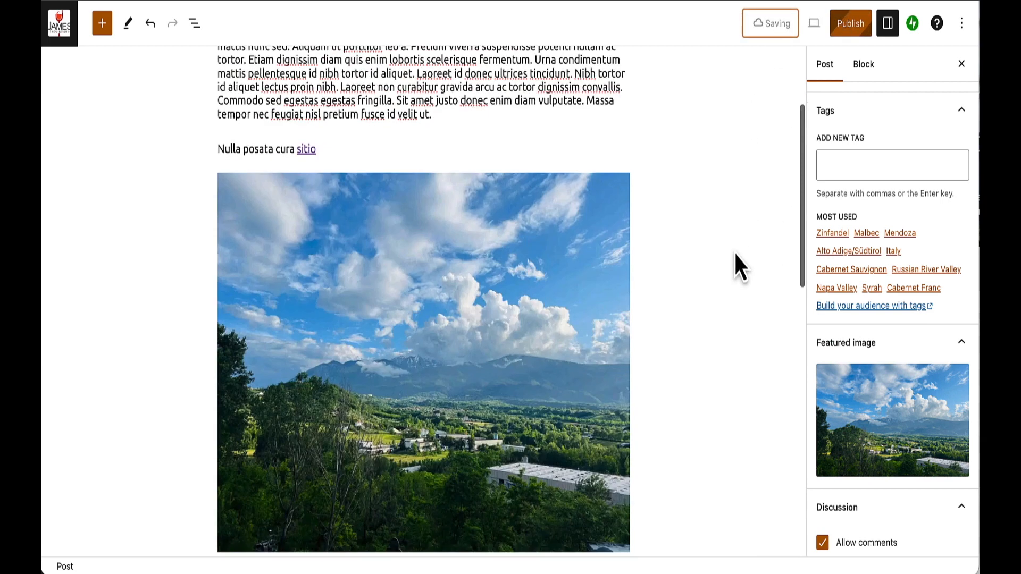
{"action": "scroll", "scroll_direction": "up", "scroll_amount": 3}
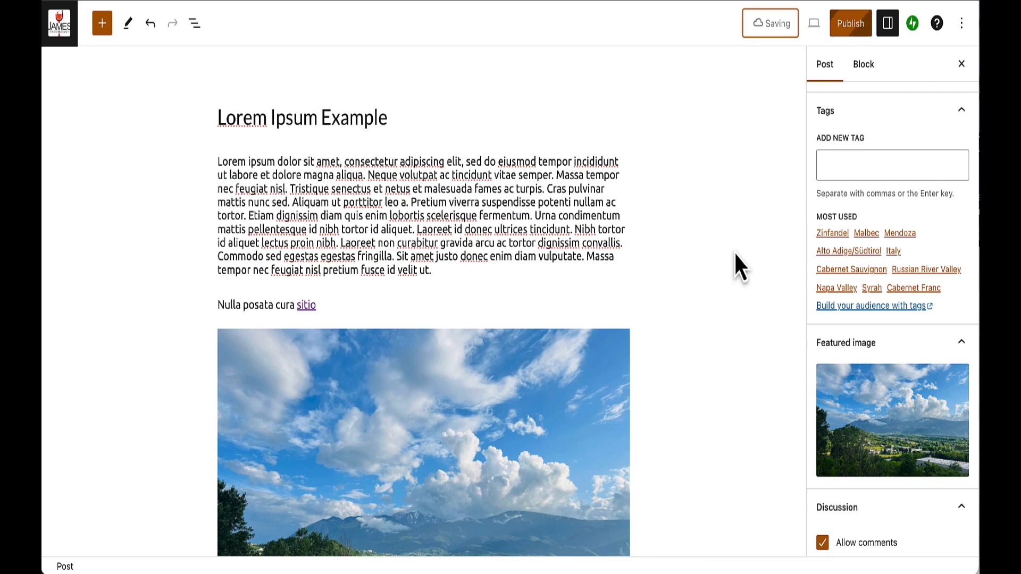
{"action": "mouse_move", "coordinate": [661, 273]}
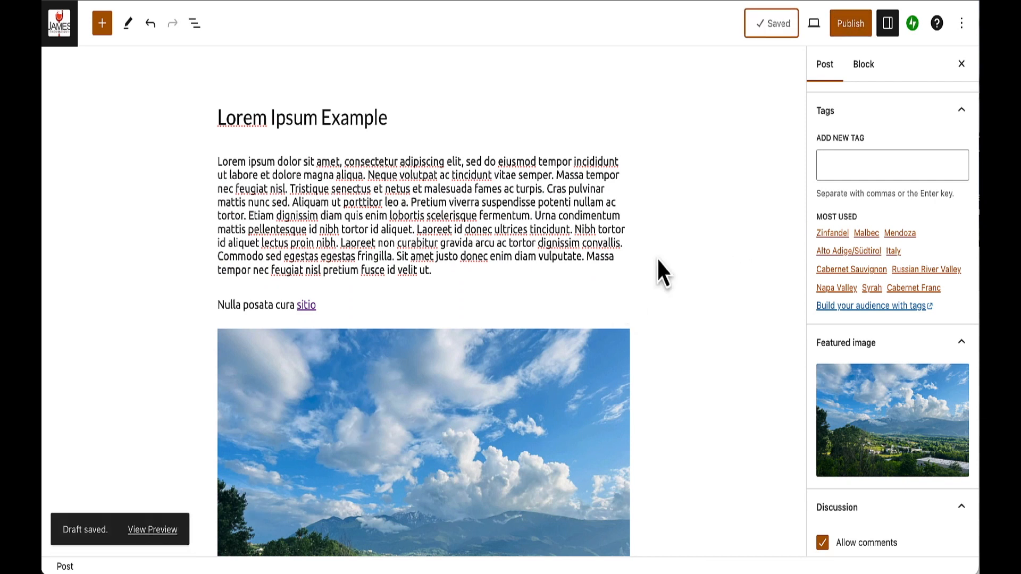
{"action": "left_click", "coordinate": [850, 23]}
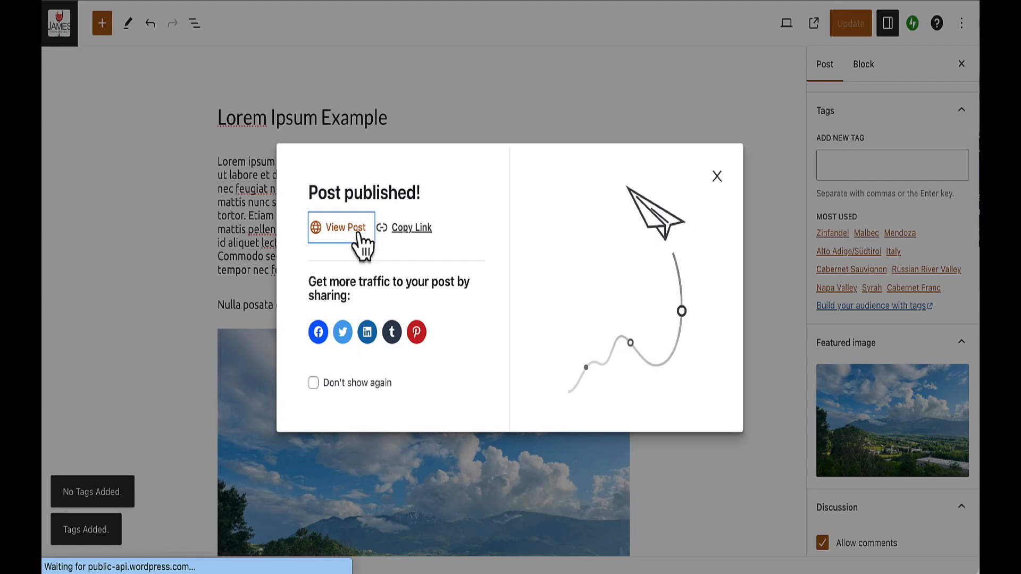
{"action": "left_click", "coordinate": [342, 228]}
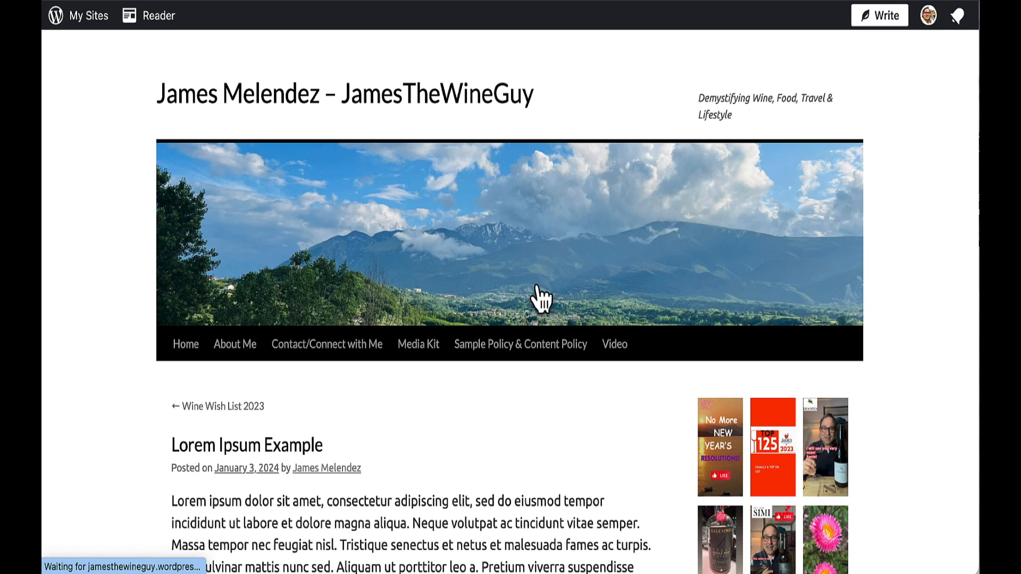
{"action": "scroll", "scroll_direction": "down", "scroll_amount": 3}
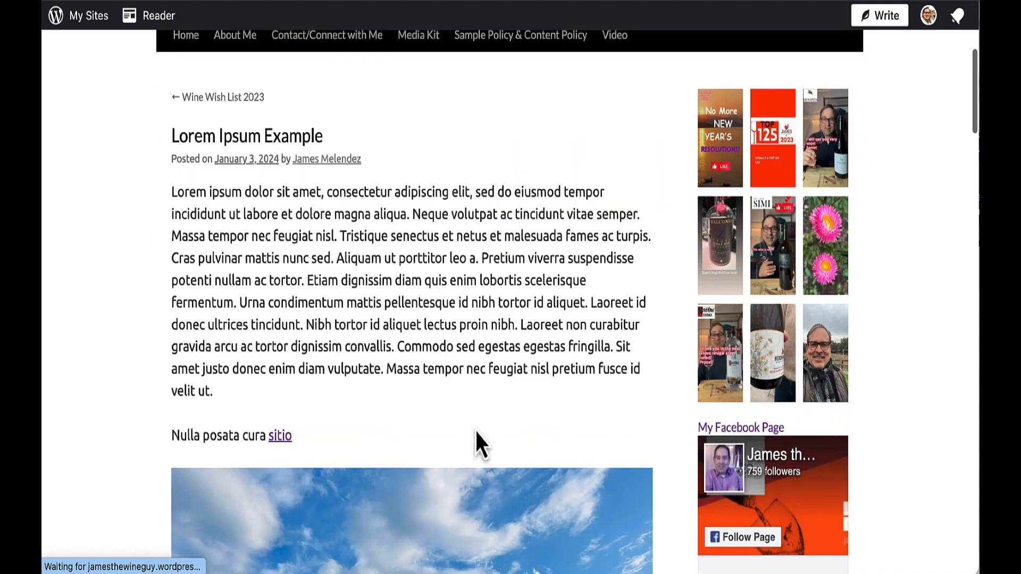
{"action": "scroll", "scroll_direction": "up", "scroll_amount": 3}
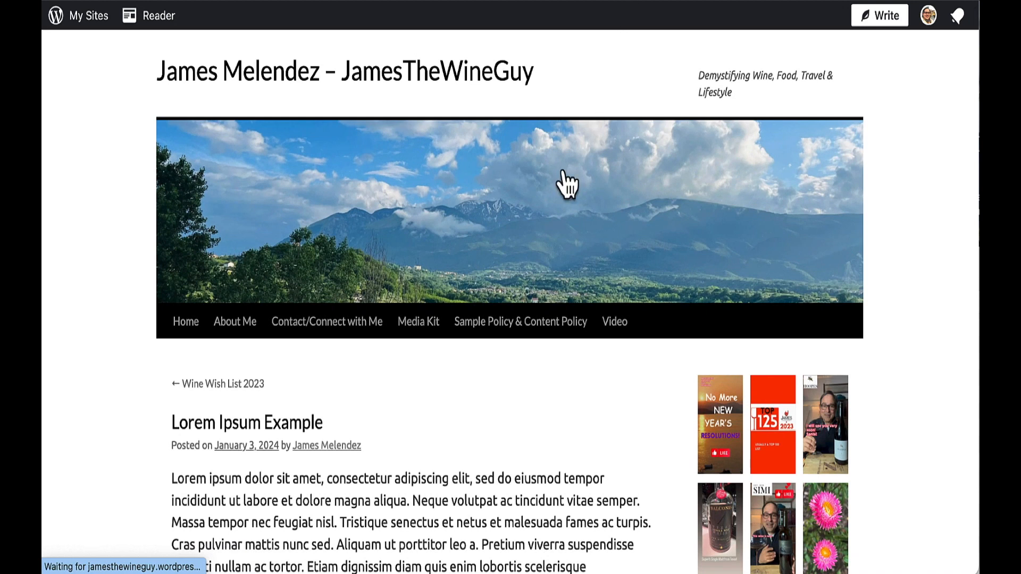
{"action": "mouse_move", "coordinate": [350, 227]}
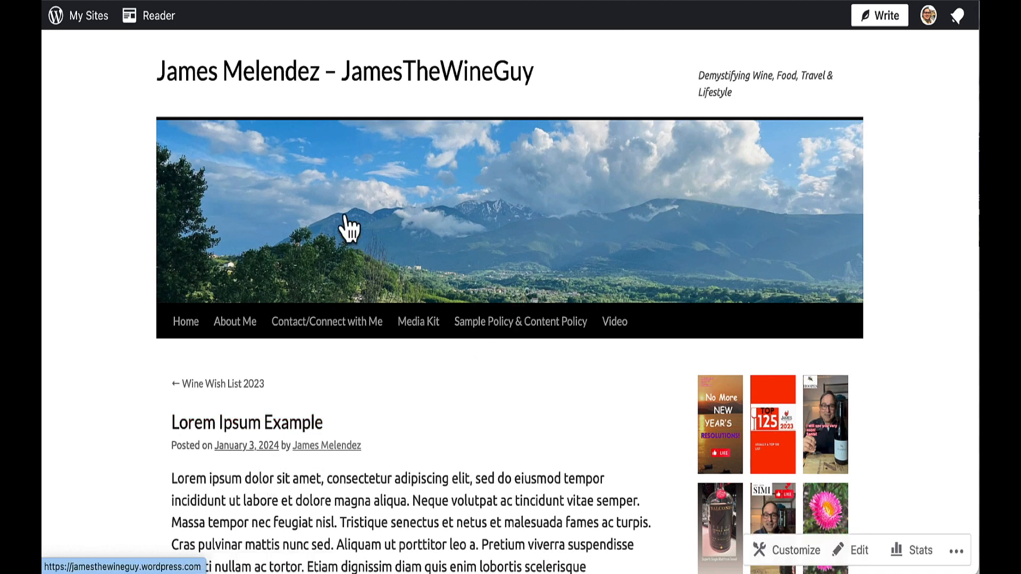
{"action": "scroll", "scroll_direction": "up", "scroll_amount": 3}
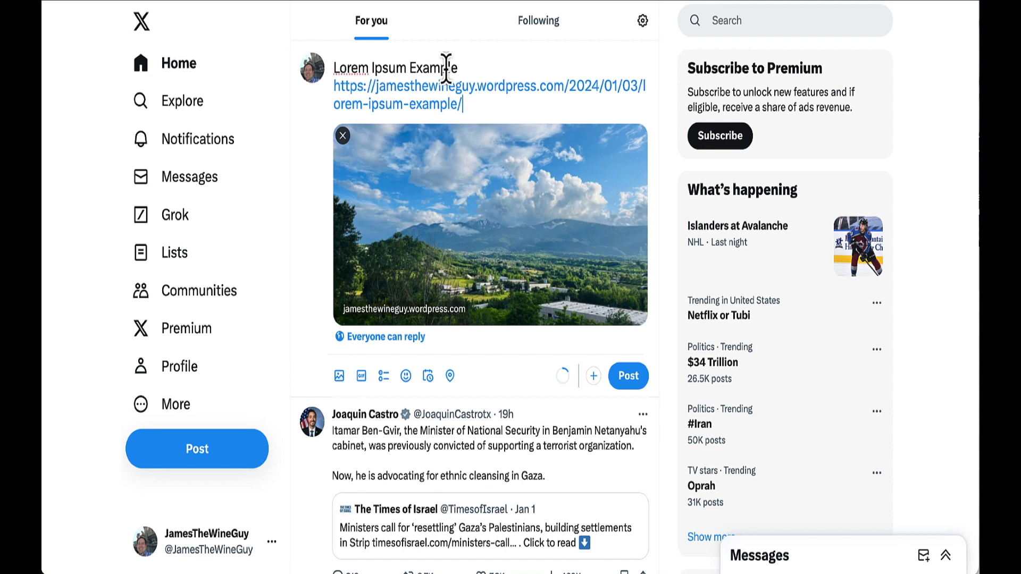
{"action": "mouse_move", "coordinate": [445, 254]}
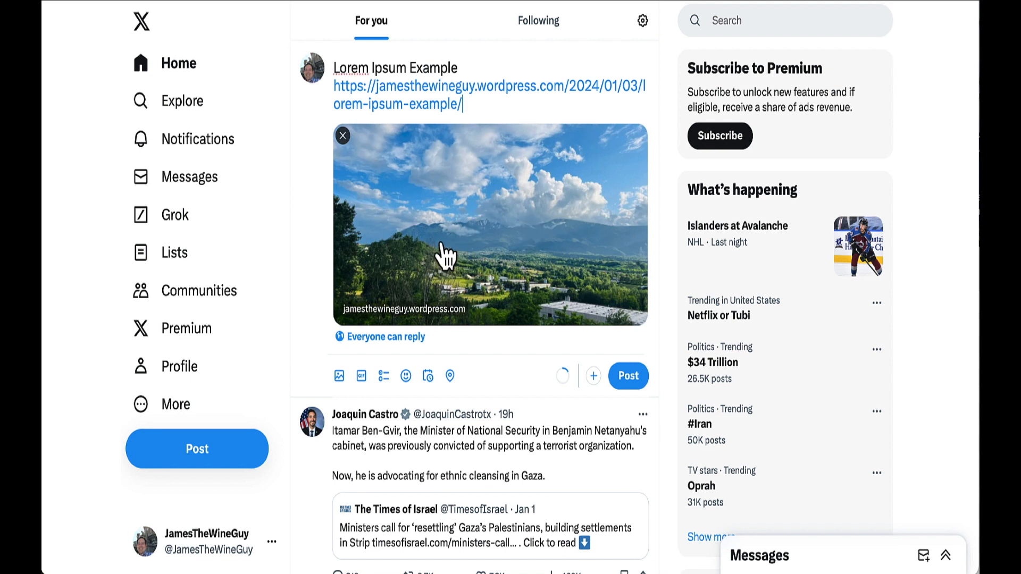